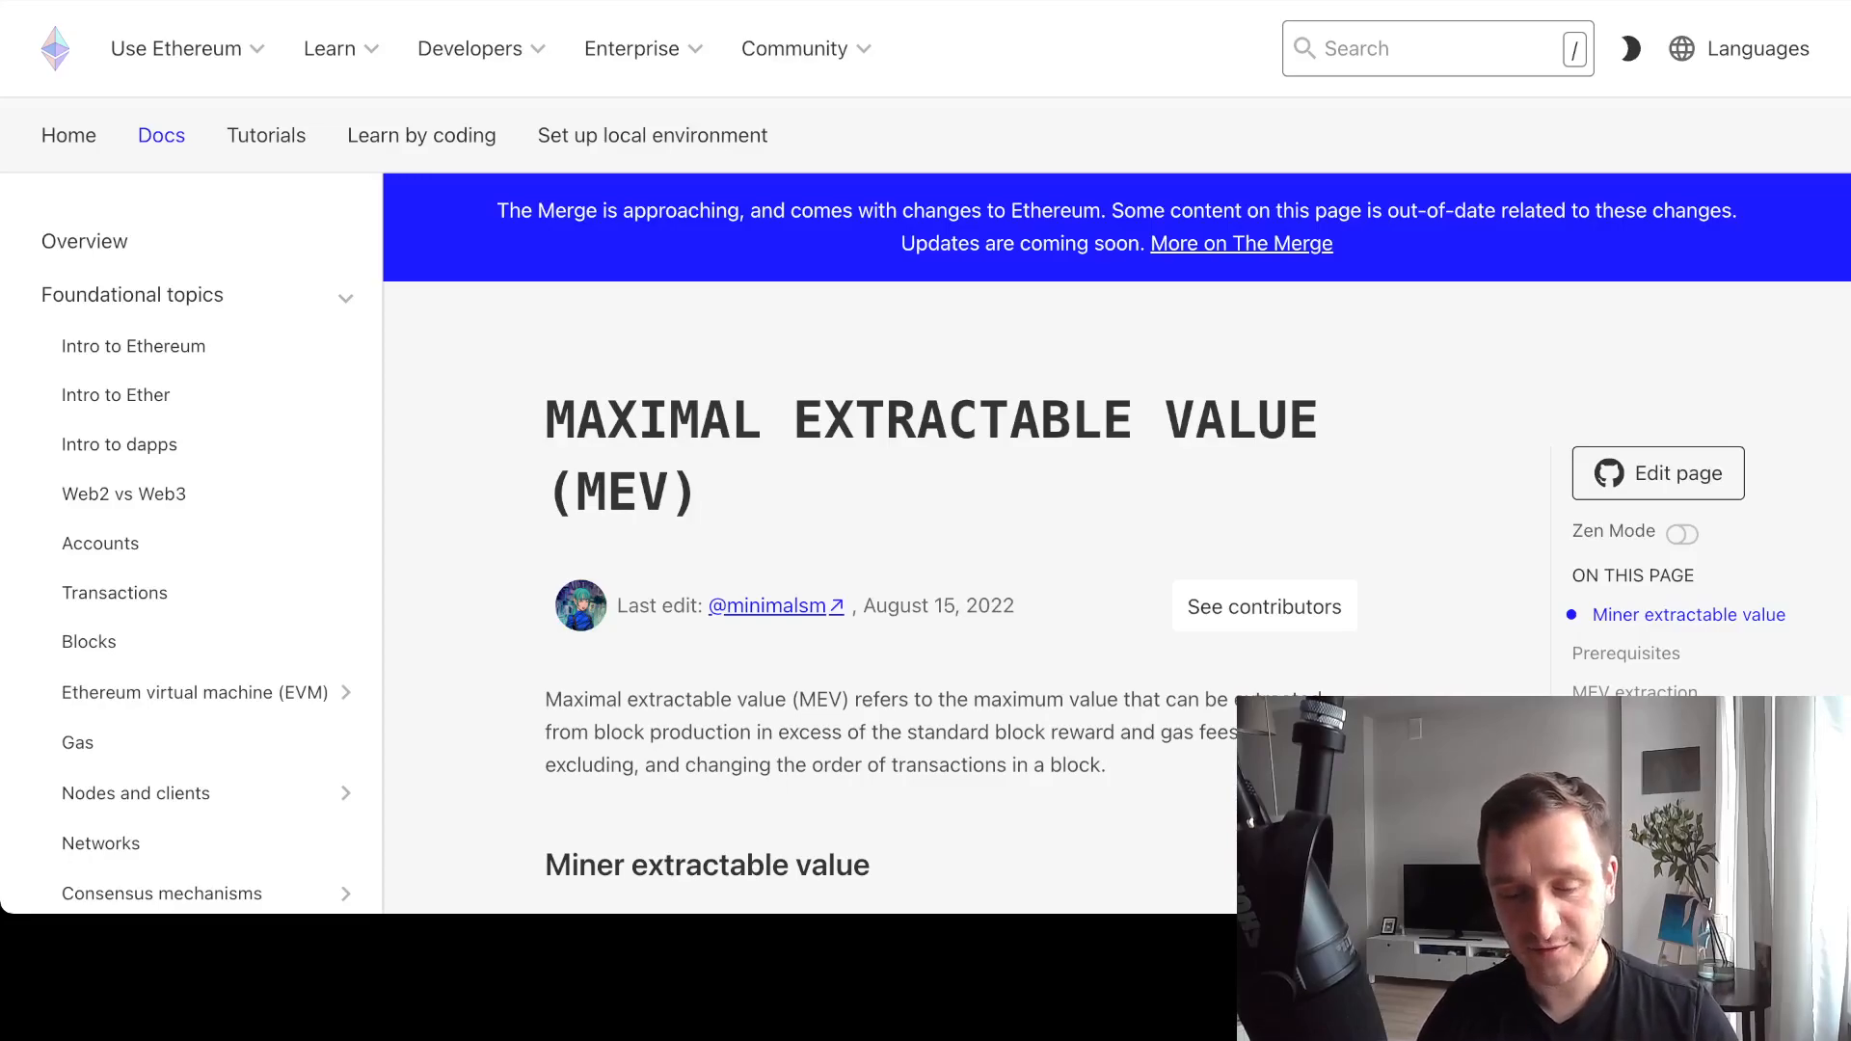
Step: Scroll the MEV docs page to reveal the Miner extractable value section
scroll("down", 3)
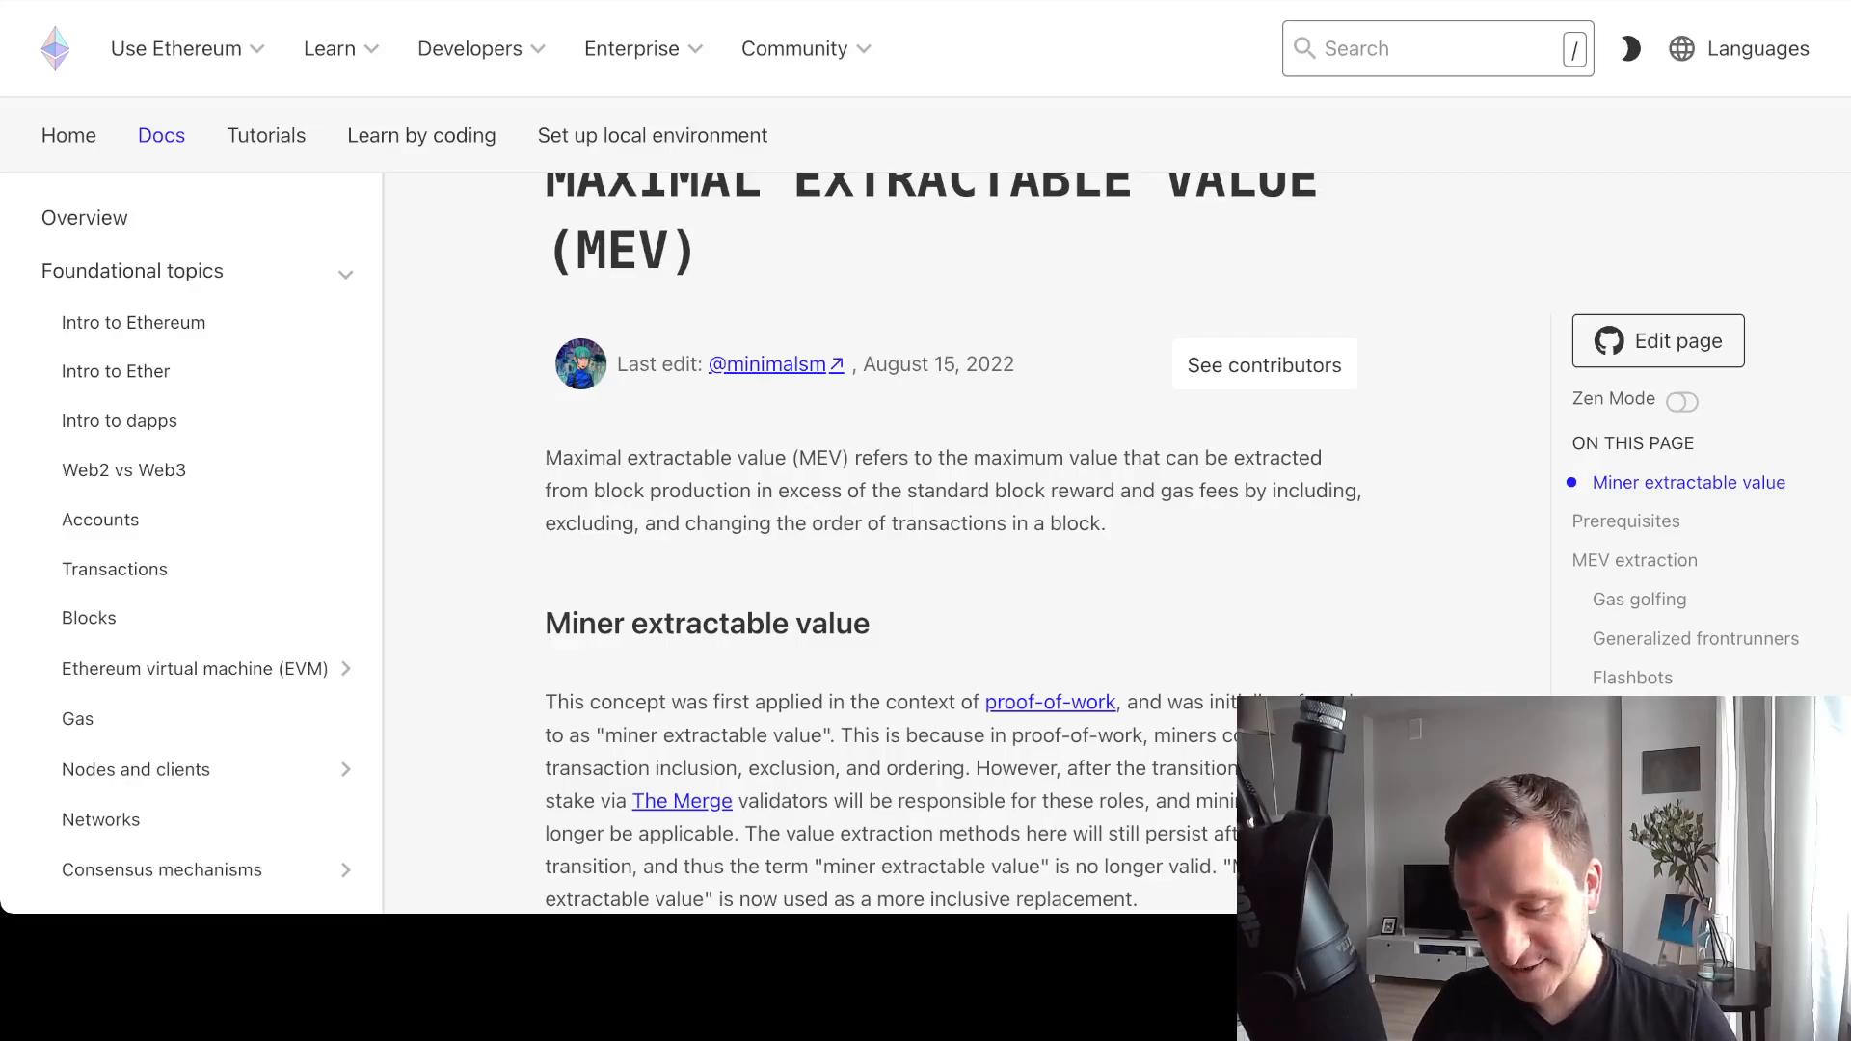
left_click_drag(864, 457, 1074, 523)
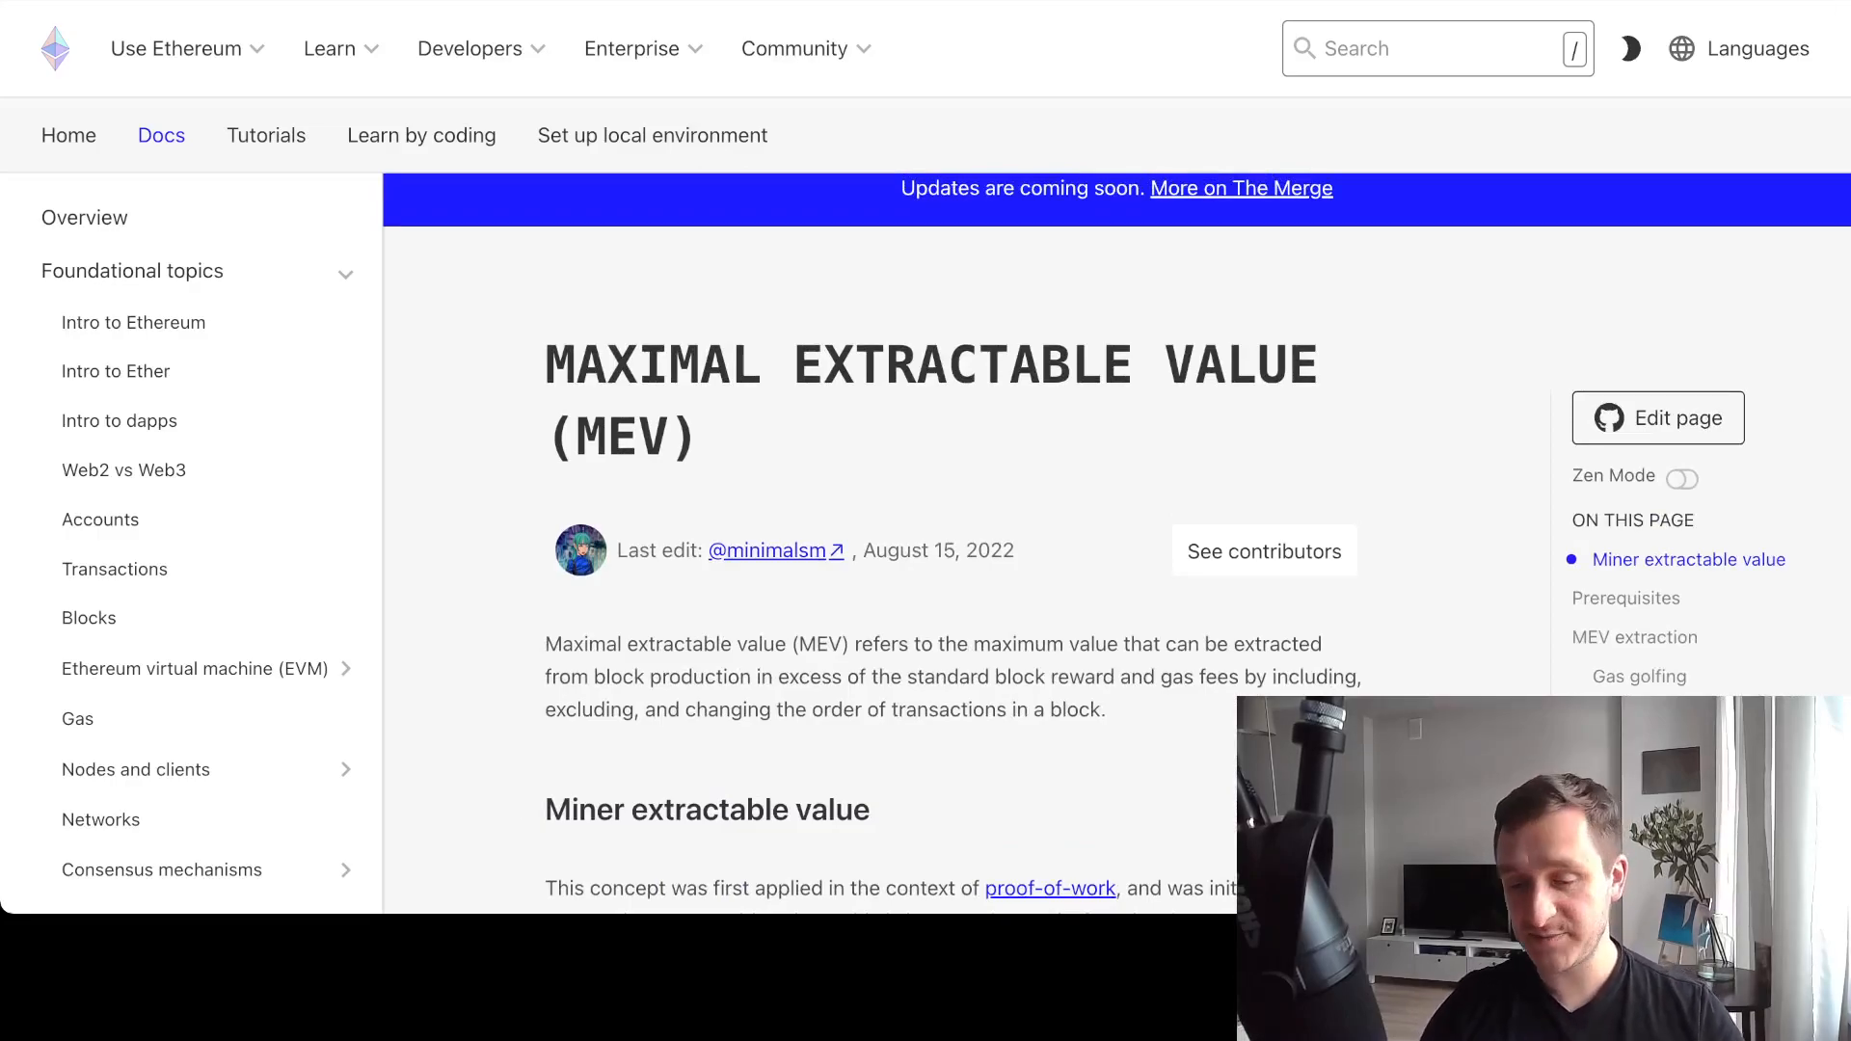
scroll("down", 3)
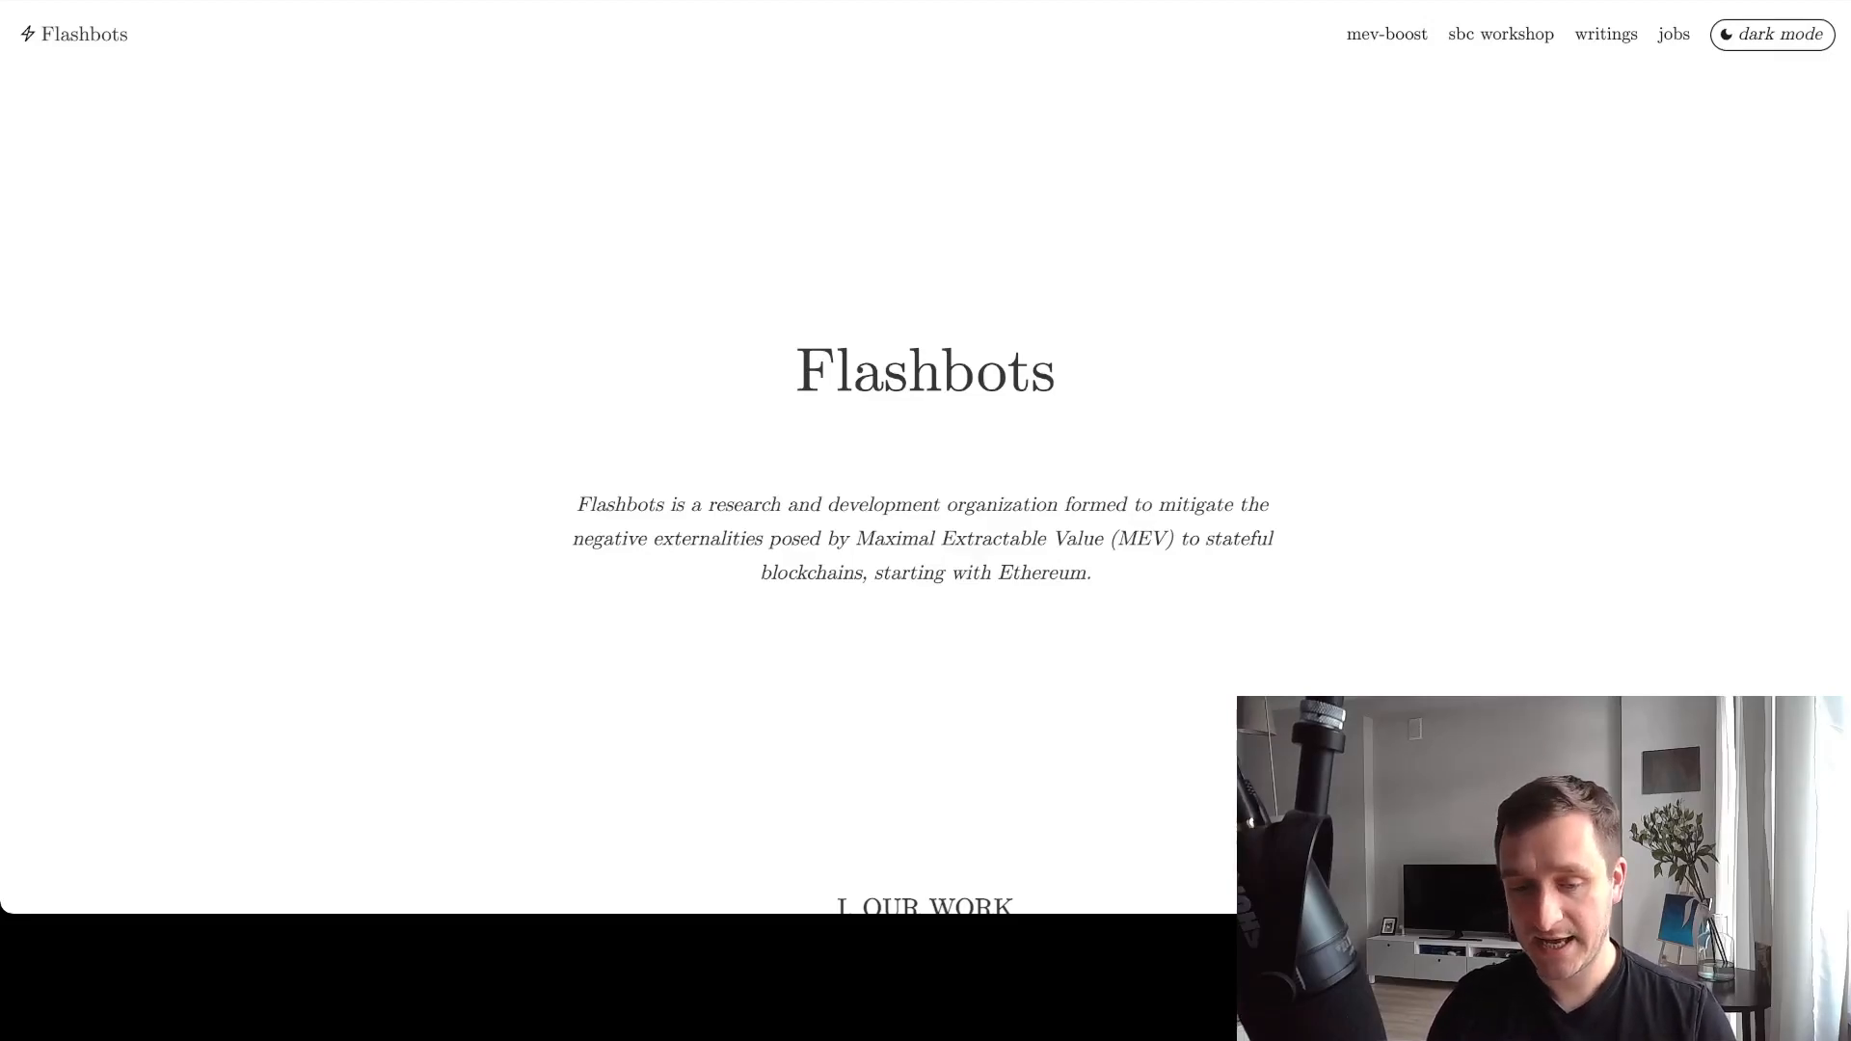
Step: Scroll the Flashbots homepage past the mission statement to 'I. Our Work'
scroll("down", 3)
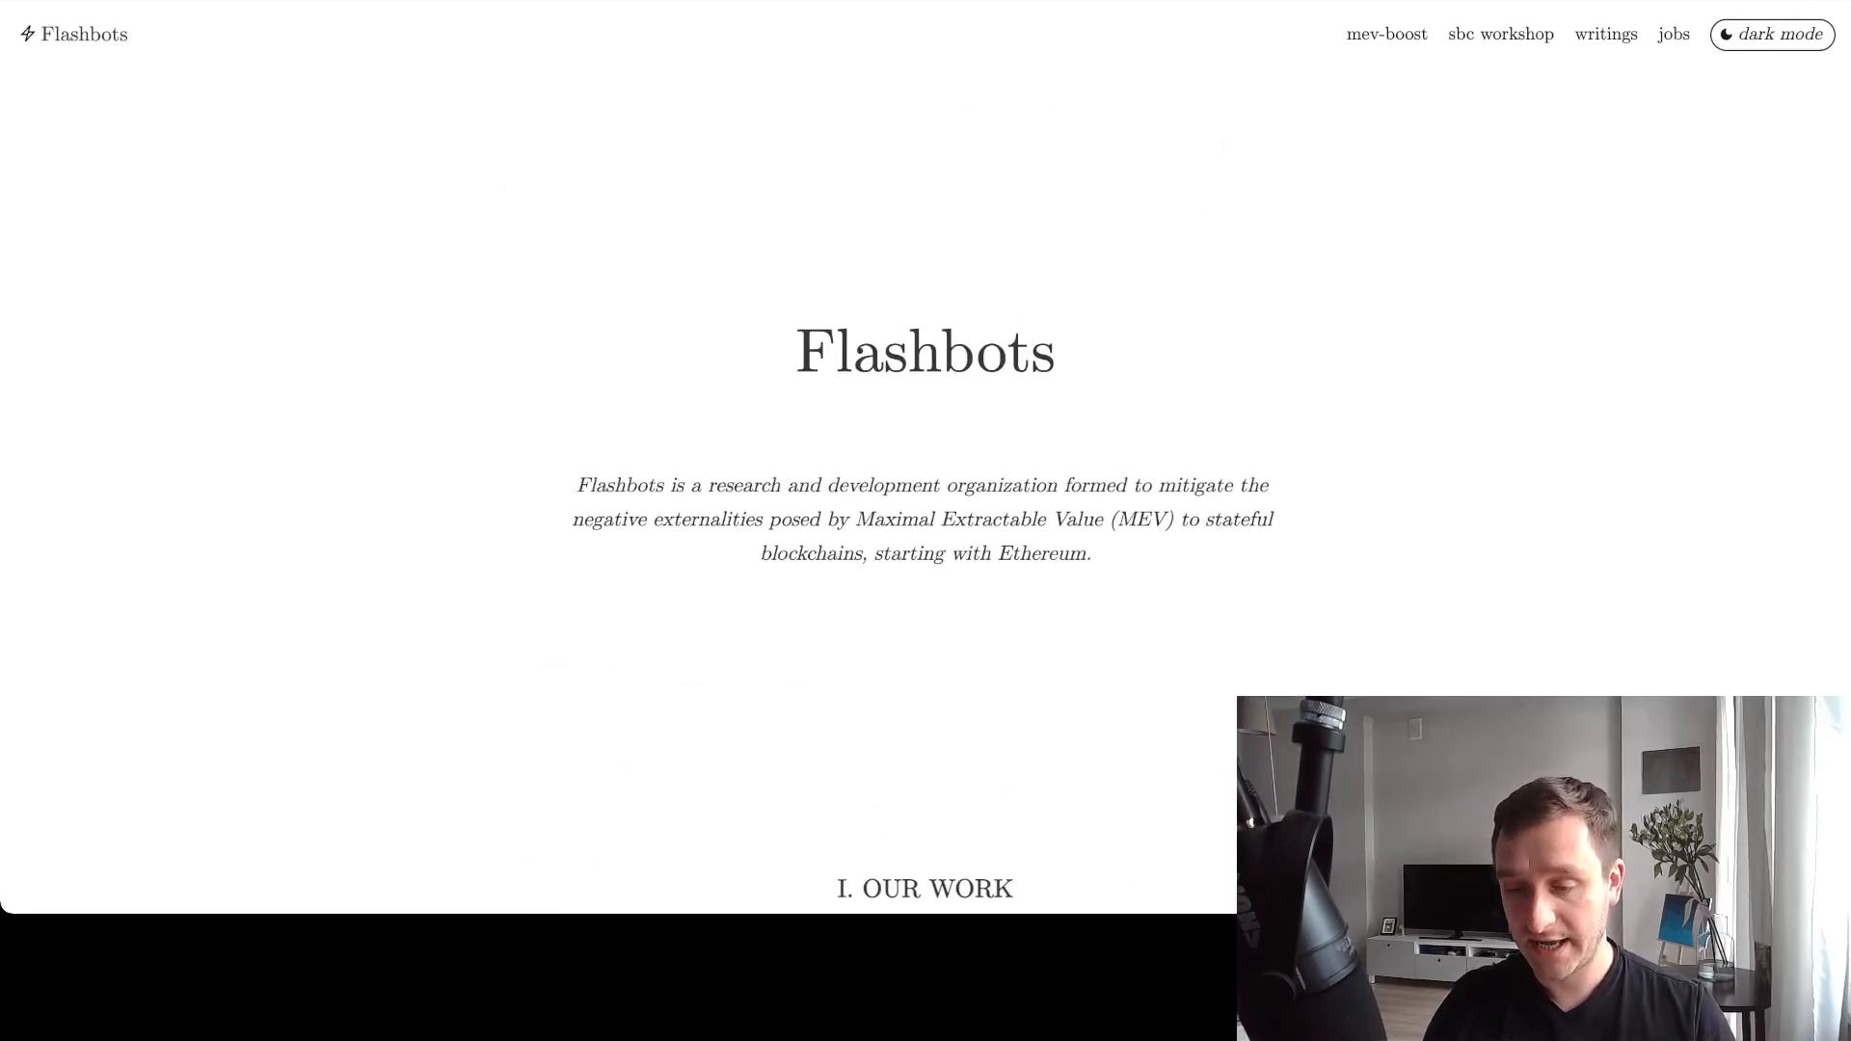
scroll("down", 3)
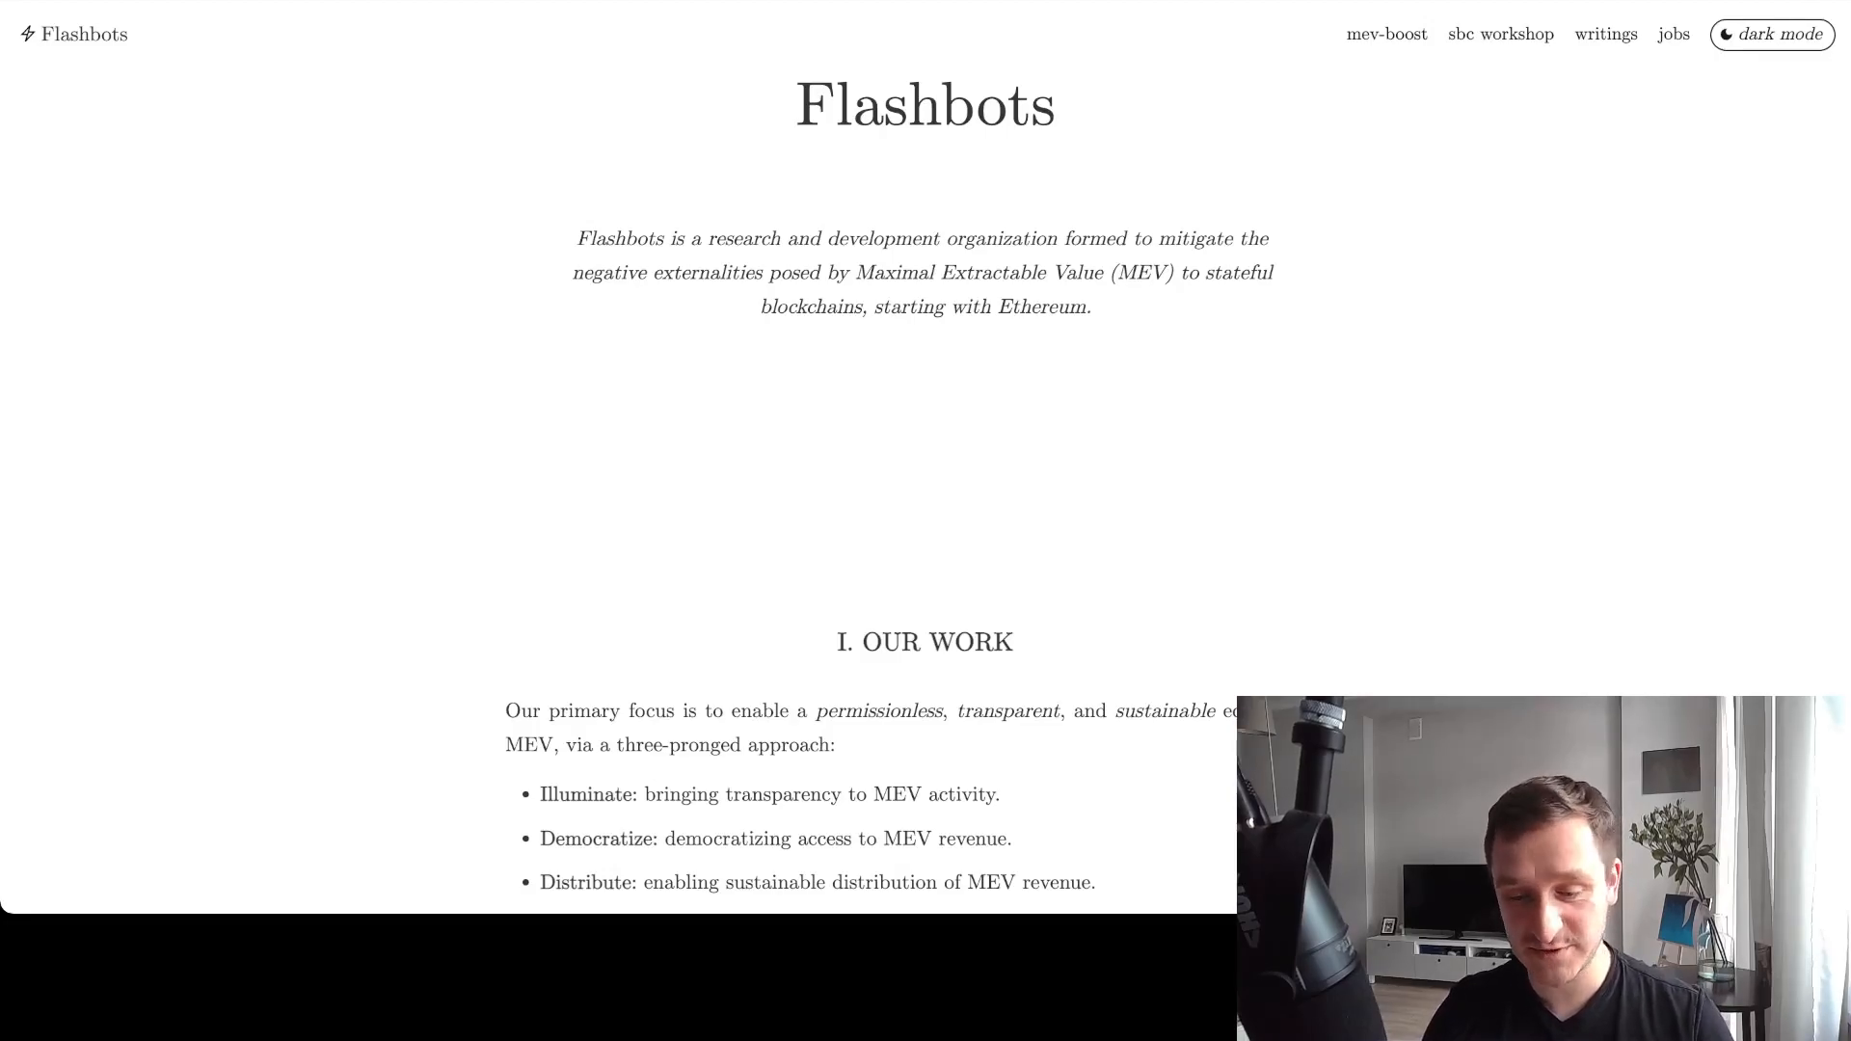
Step: Scroll past Our Work to 'II. Our Dual Engines' and 'A. Flashbots Product'
scroll("down", 3)
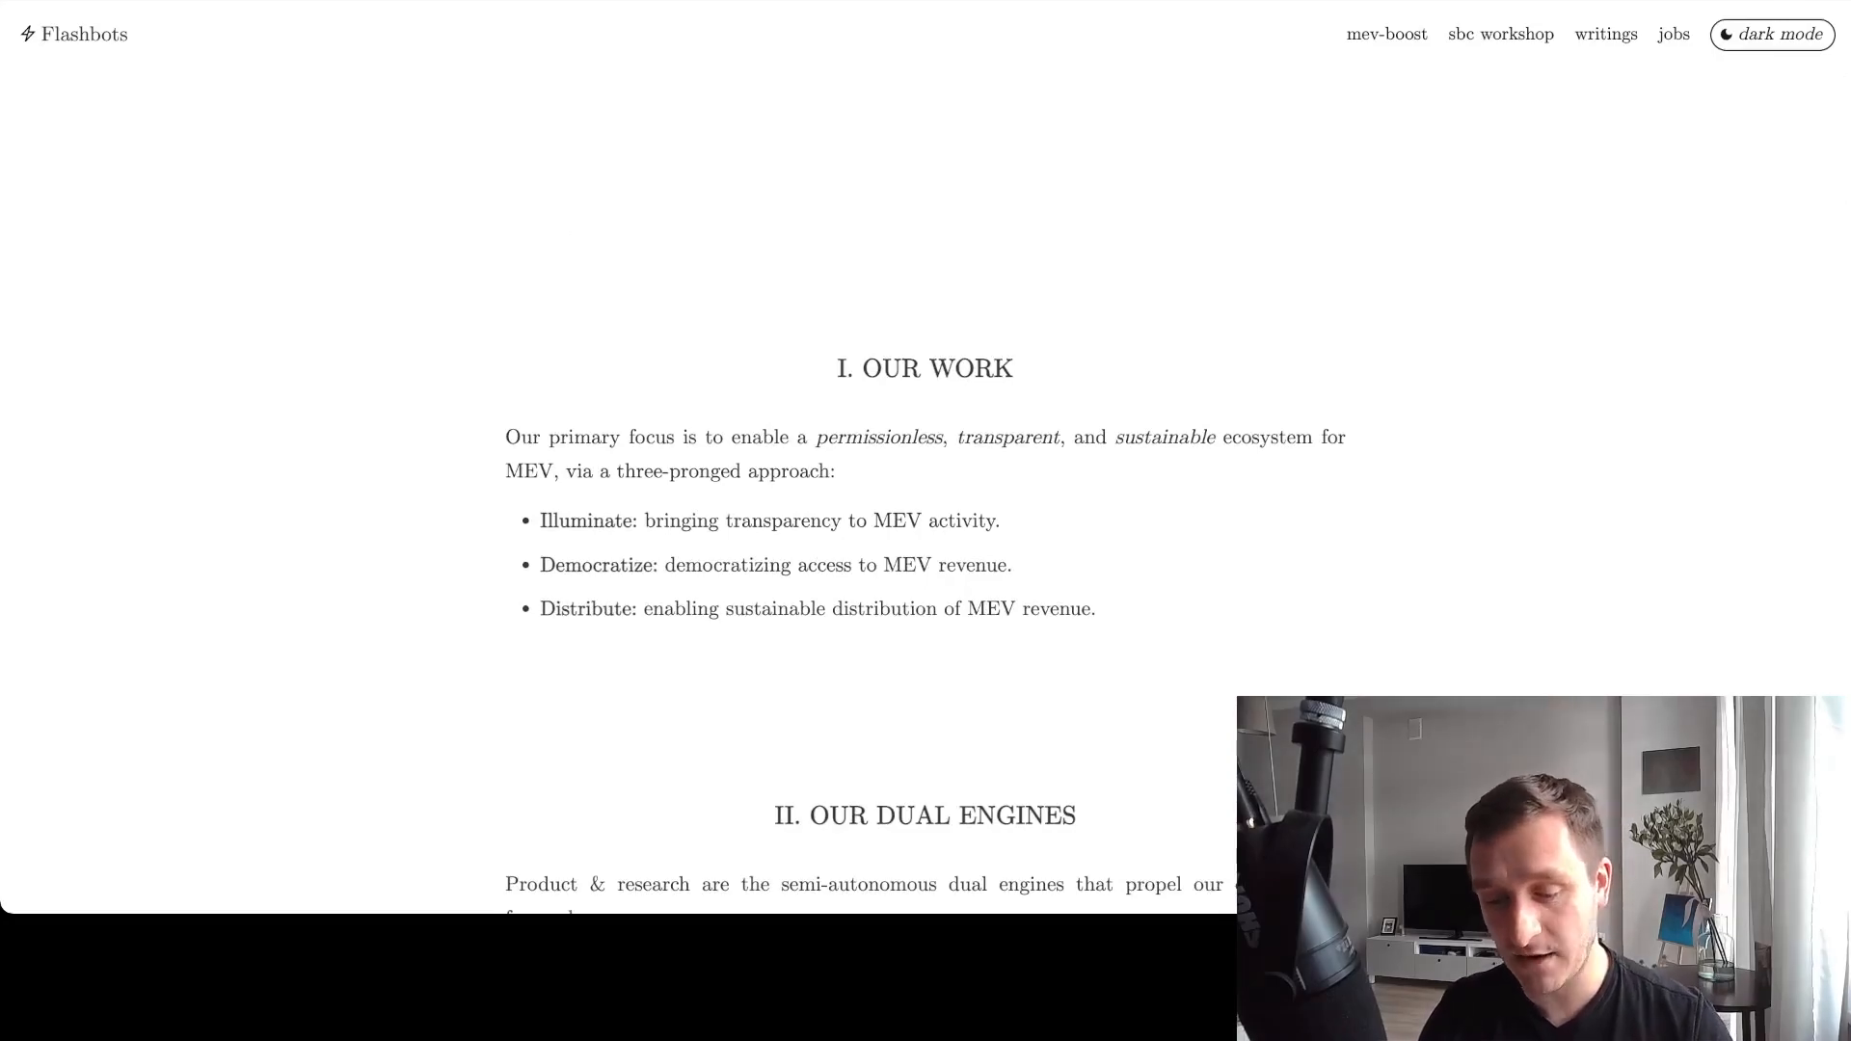
scroll("down", 3)
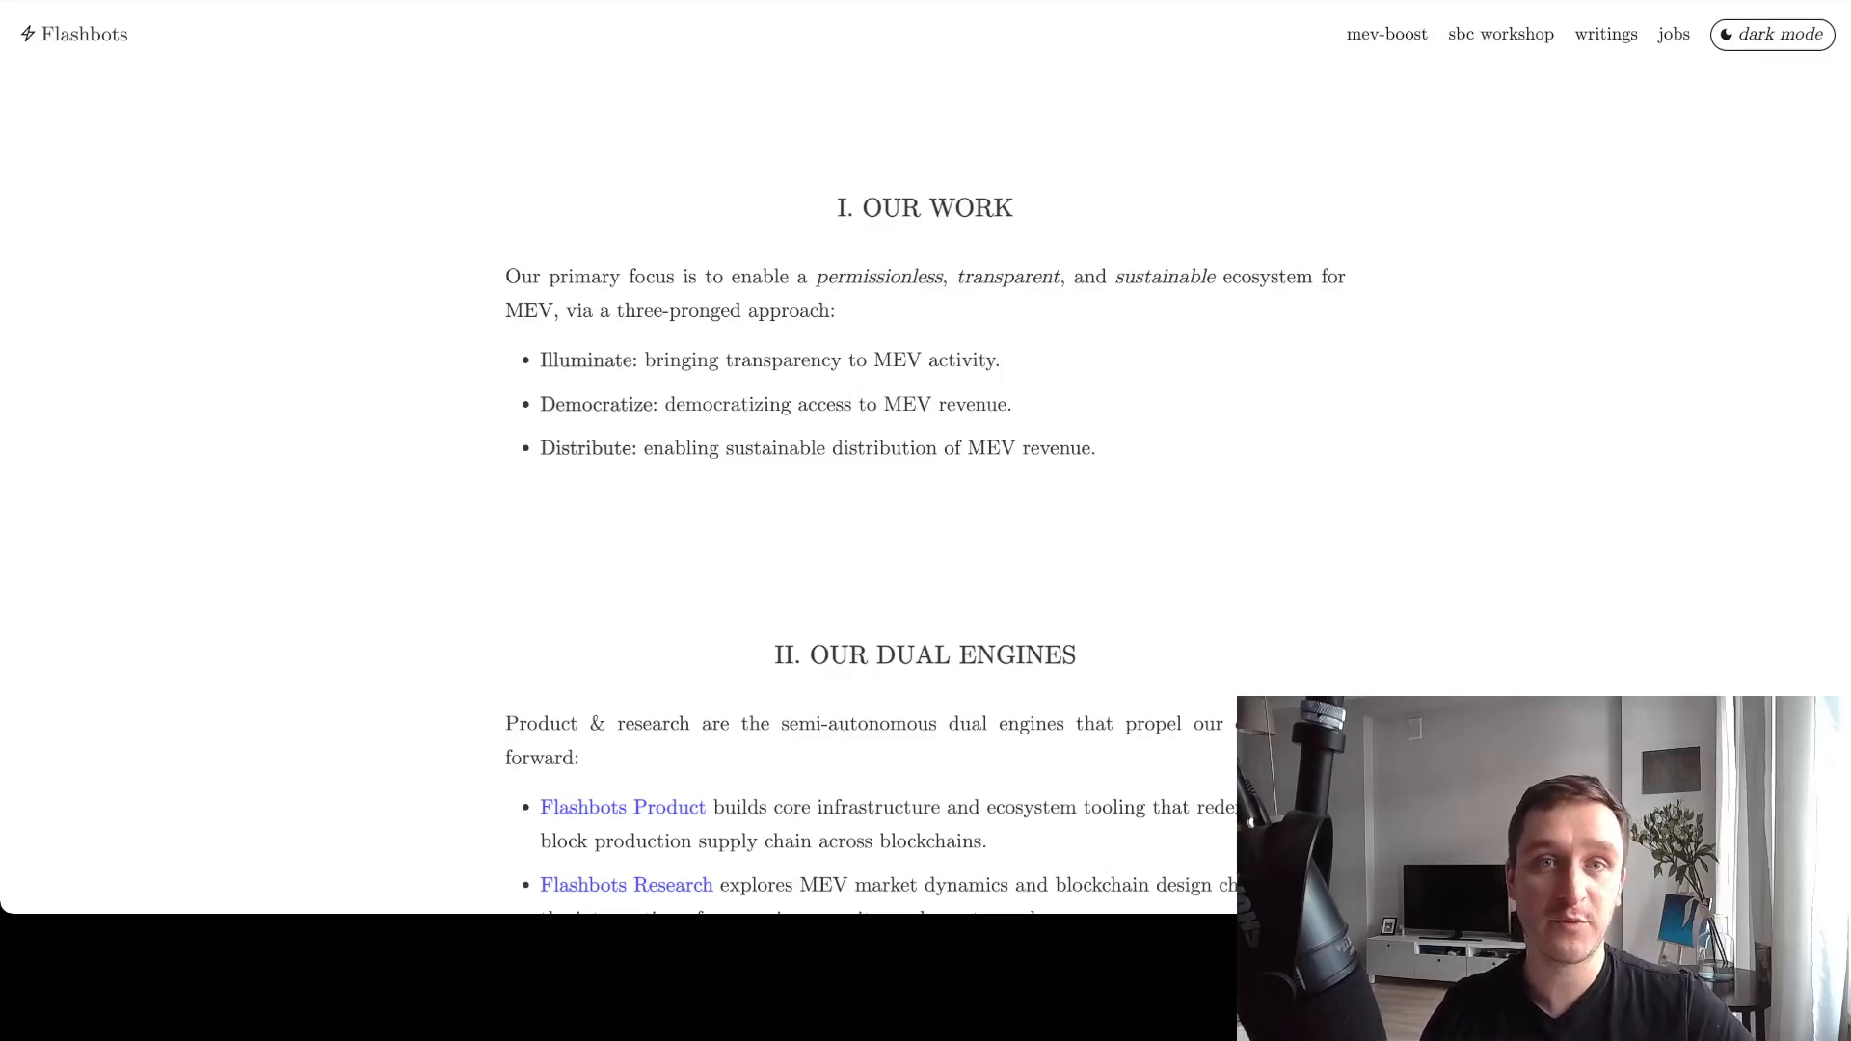
scroll("down", 3)
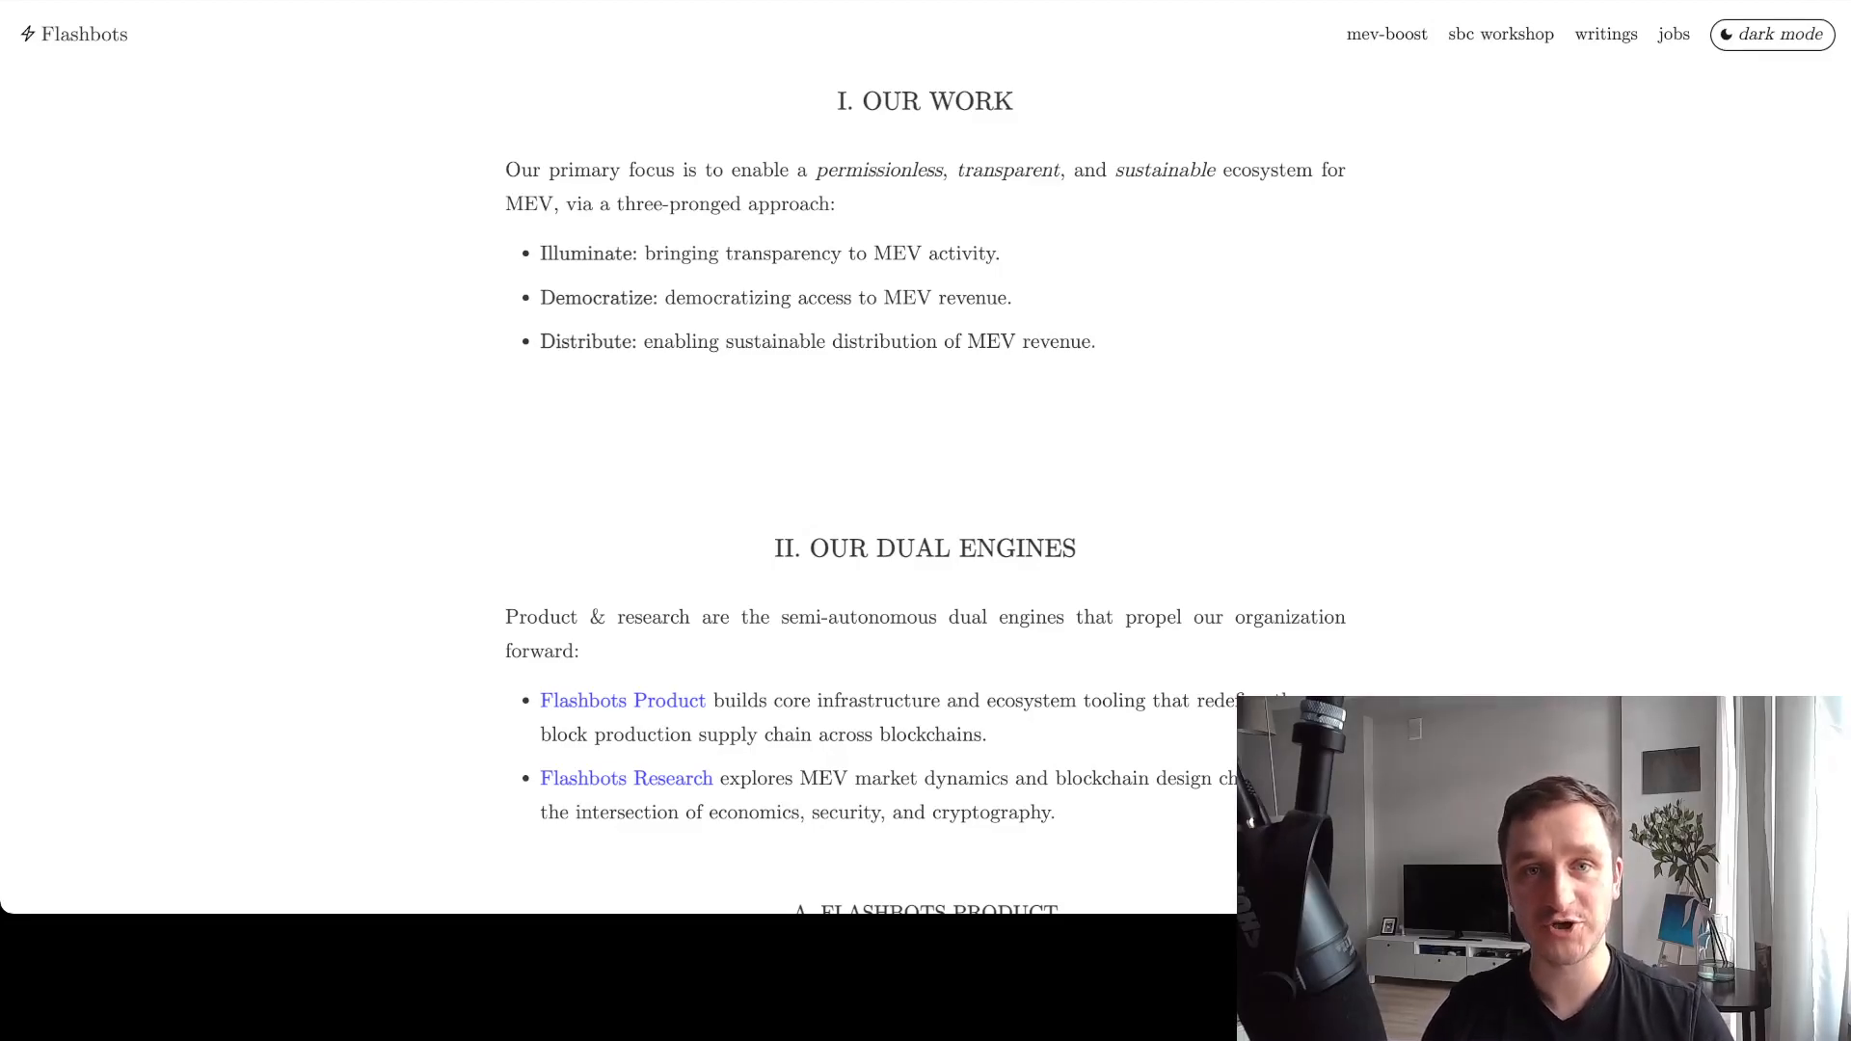
scroll("down", 3)
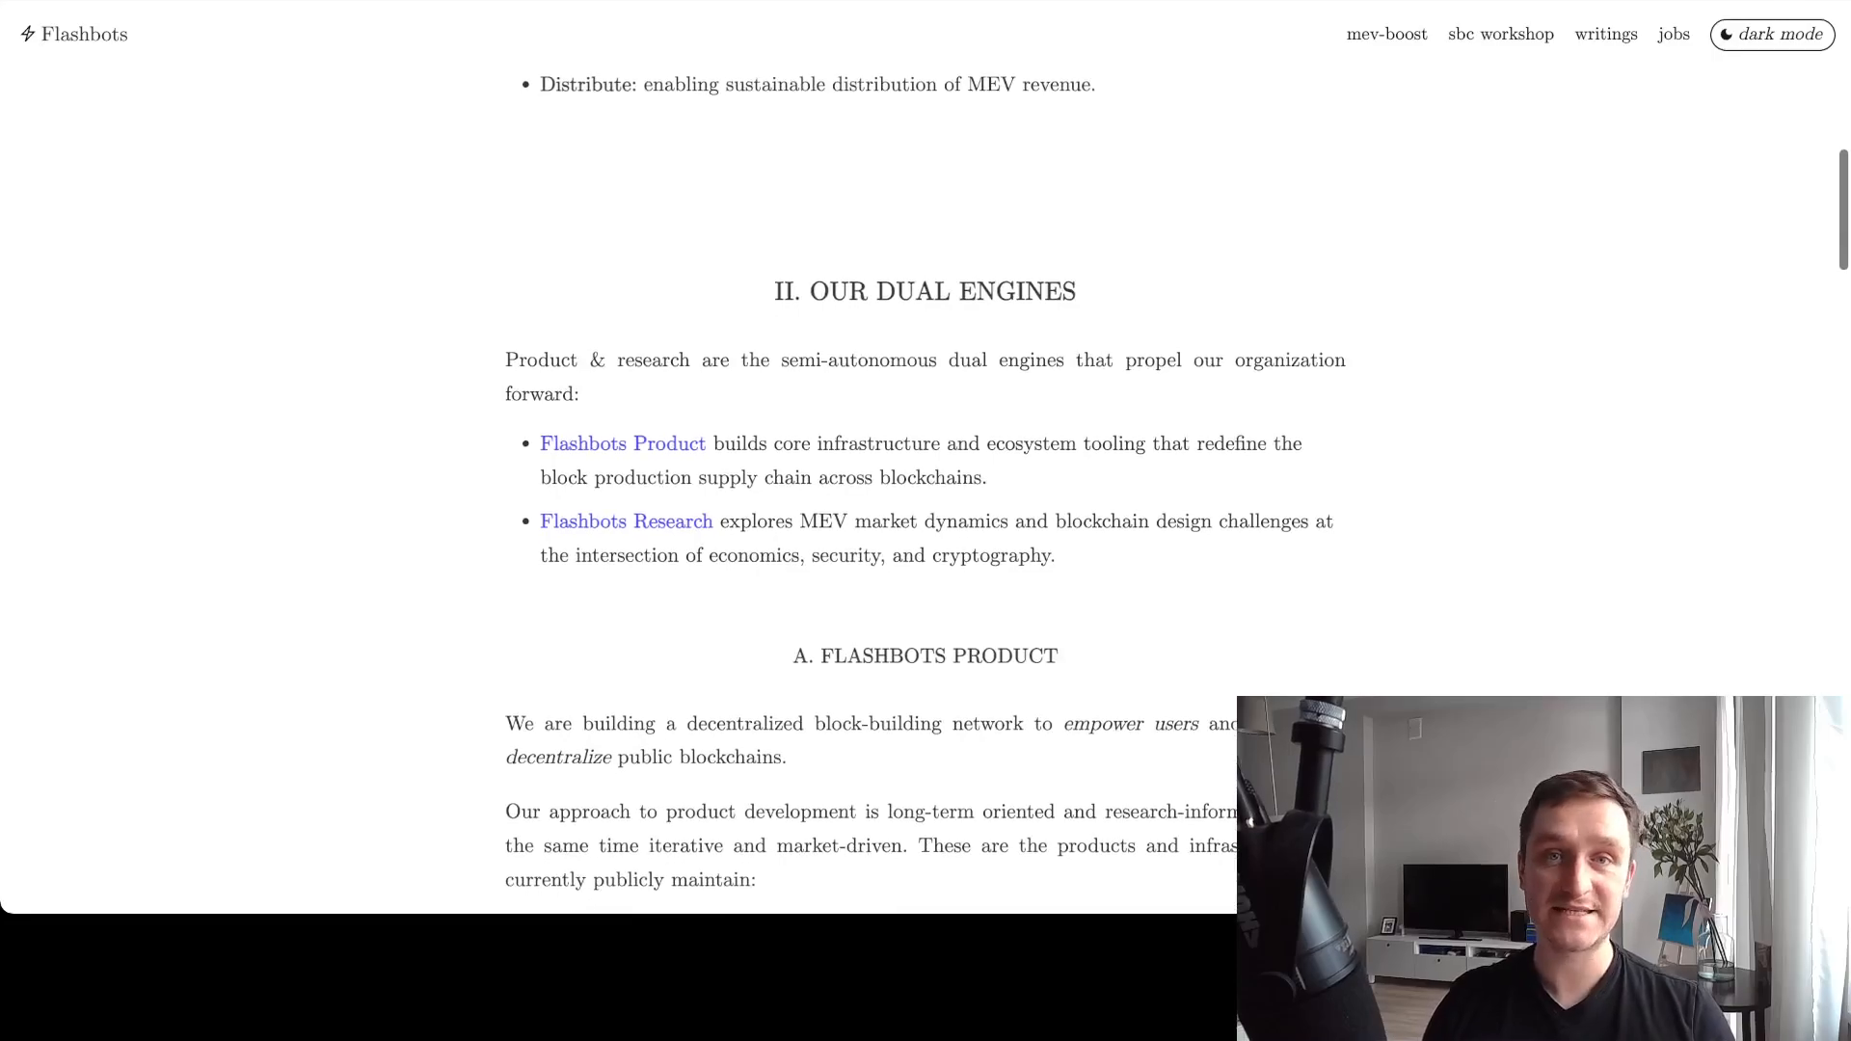